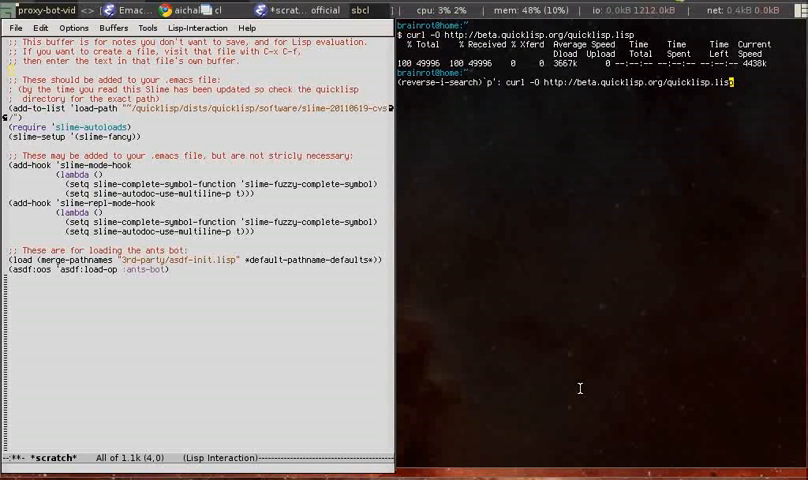
- Start SBCL with quicklisp.lisp loaded and evaluate (ql:quickload "swank") to compile Swank
key(Return)
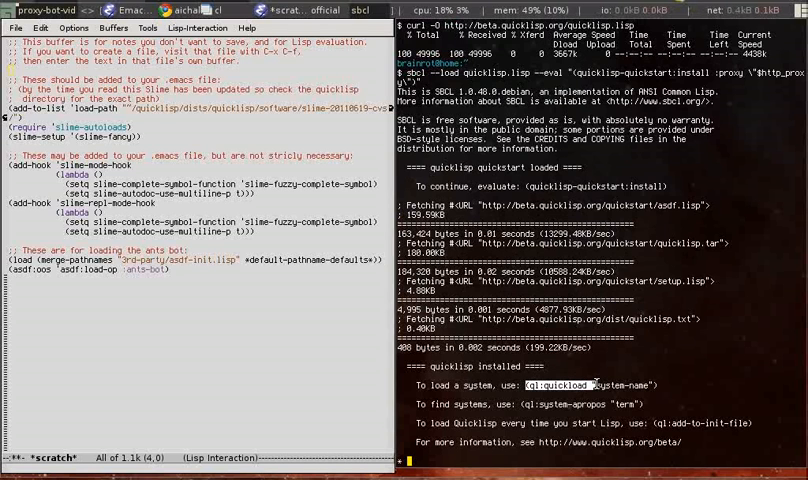
text((ql:quickload "swank")
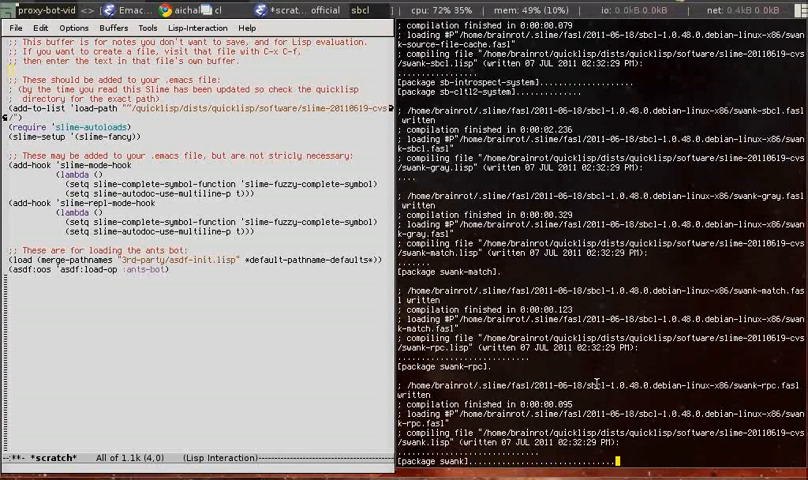
scroll(down, 3)
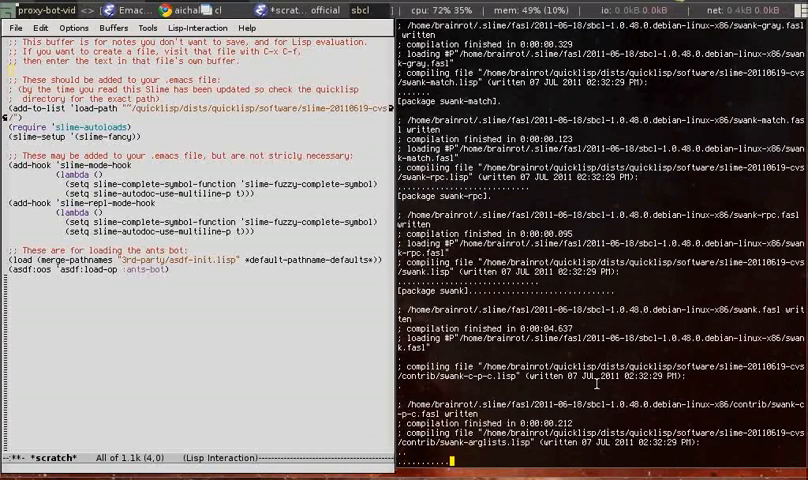
scroll(down, 3)
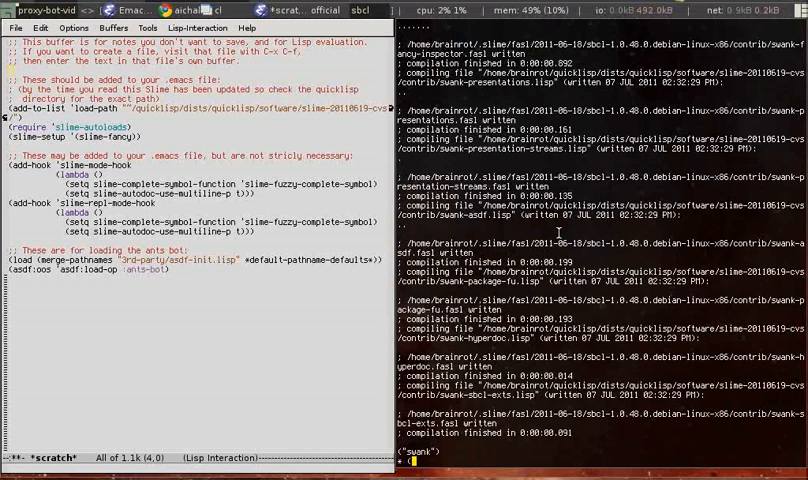
- Evaluate (swank:create-server) in SBCL so Swank listens on port 4005
text((swank:creat)
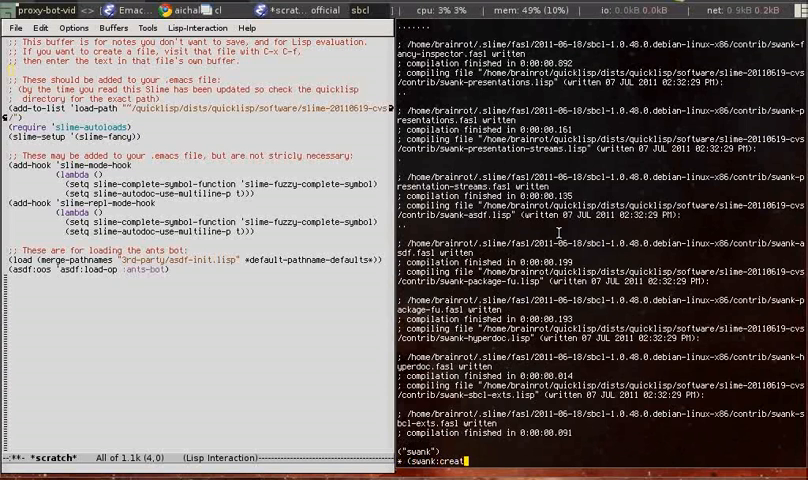
text(create-server)
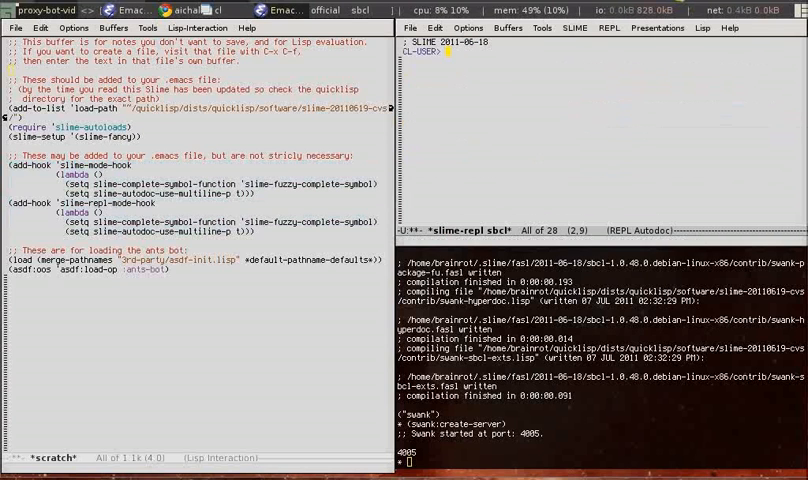
mouse_move(456, 84)
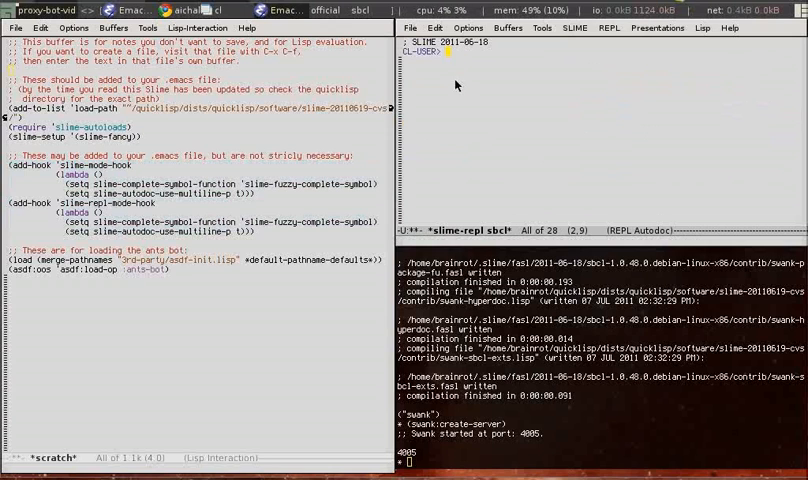
mouse_move(456, 104)
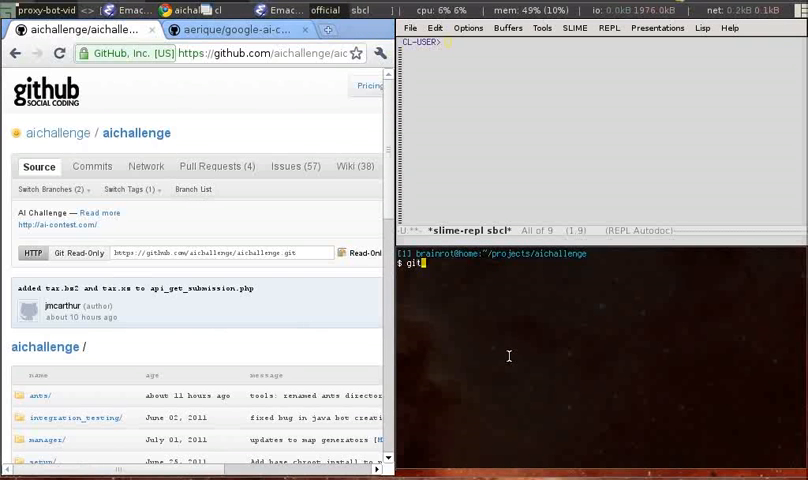
- Git clone the aichallenge and google-ai-challenge-2011-1-ants repositories from GitHub
text(clone https://github.com/aichallenge/aichallenge.git)
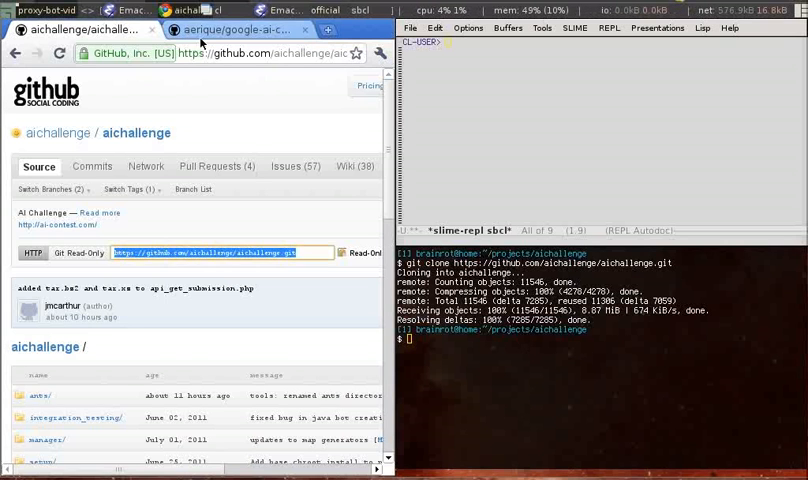
click(244, 32)
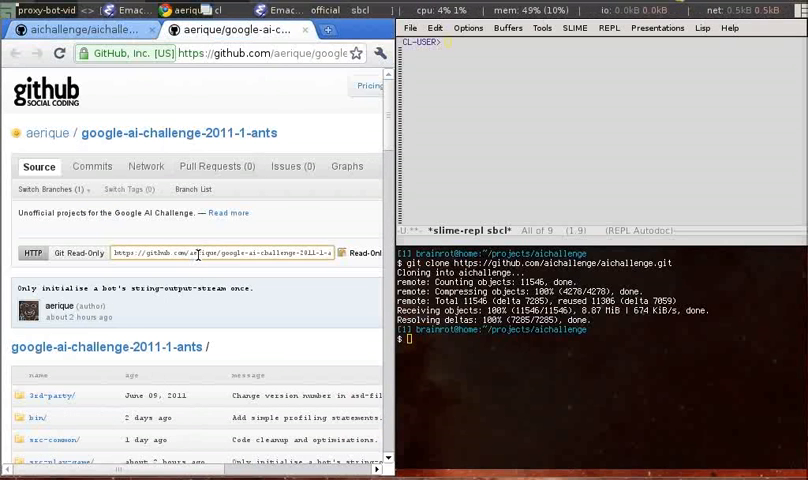
text(git clo)
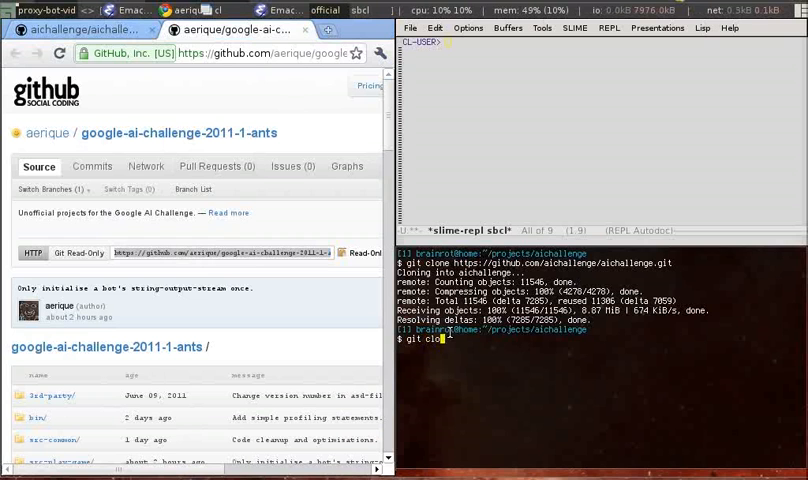
key(Return)
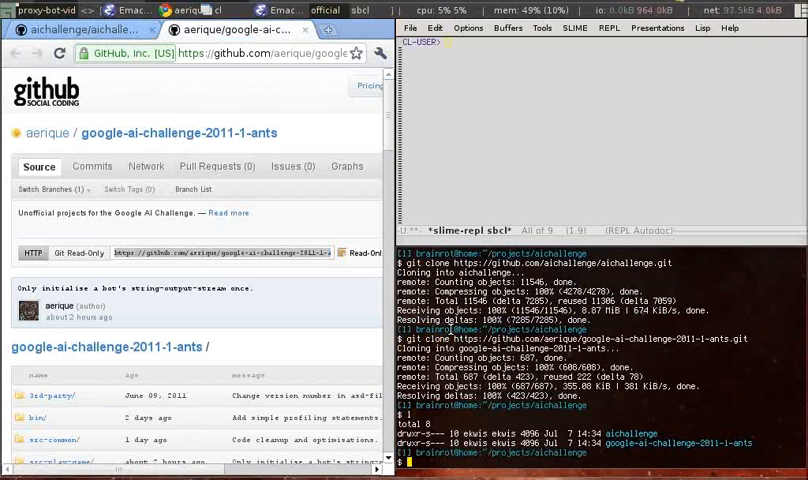
- Rename the aichallenge checkout to official and list the official/ants directory
text(mv aichallenge official)
text(cd )
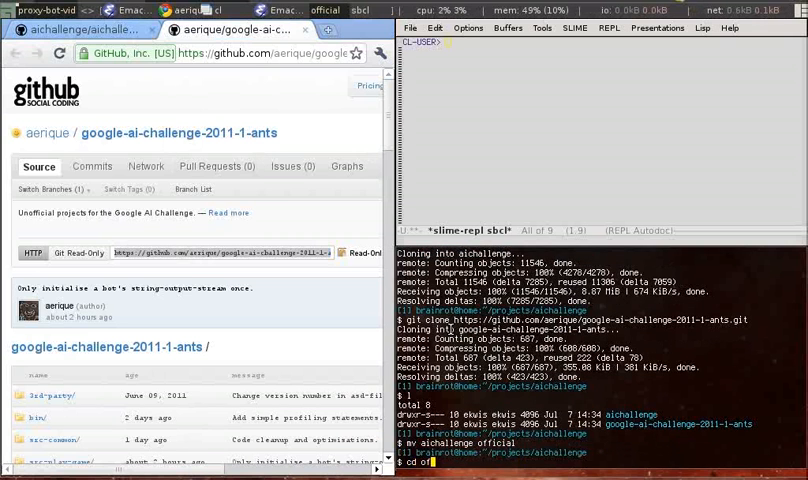
text(official/ants/)
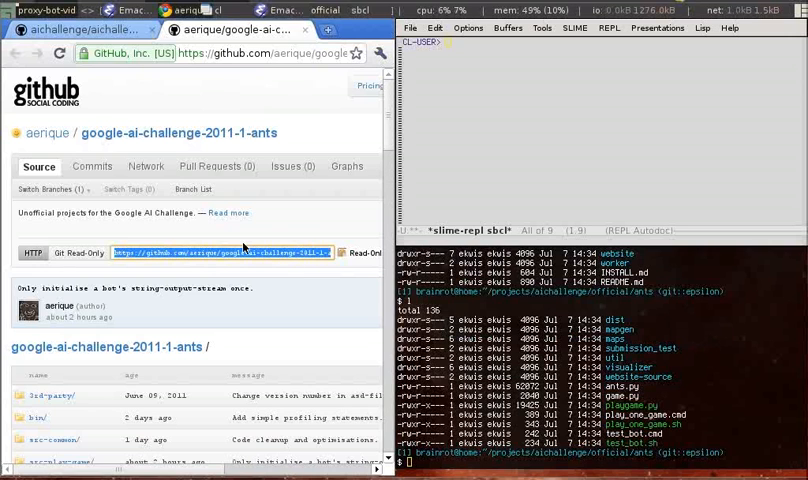
click(208, 8)
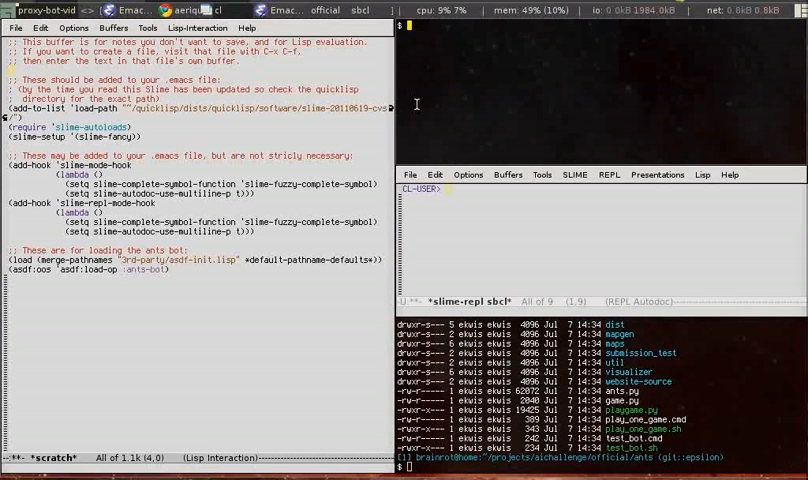
- Enter the ants repo, build proxy-bot with make, and symlink ../proxy-bot
text(cd google-ai-challenge-2011-1-ants/)
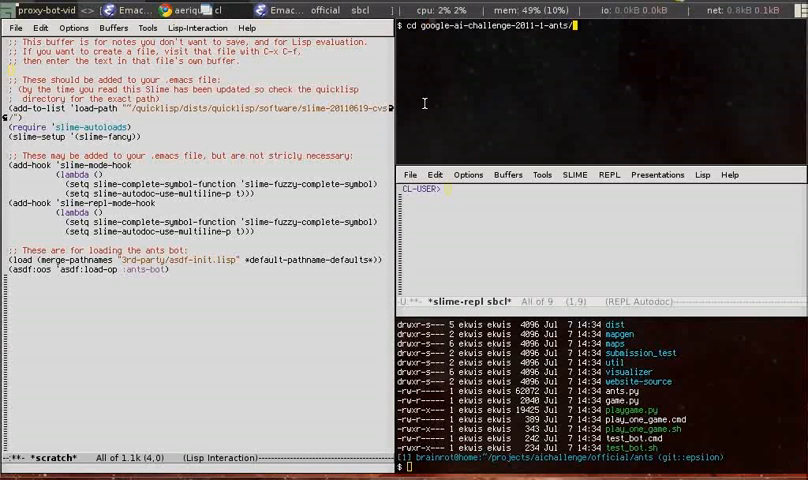
key(Return)
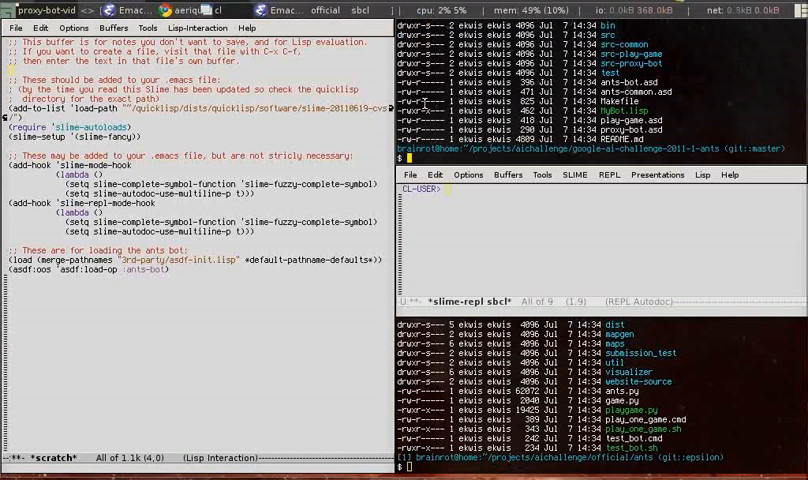
text(make)
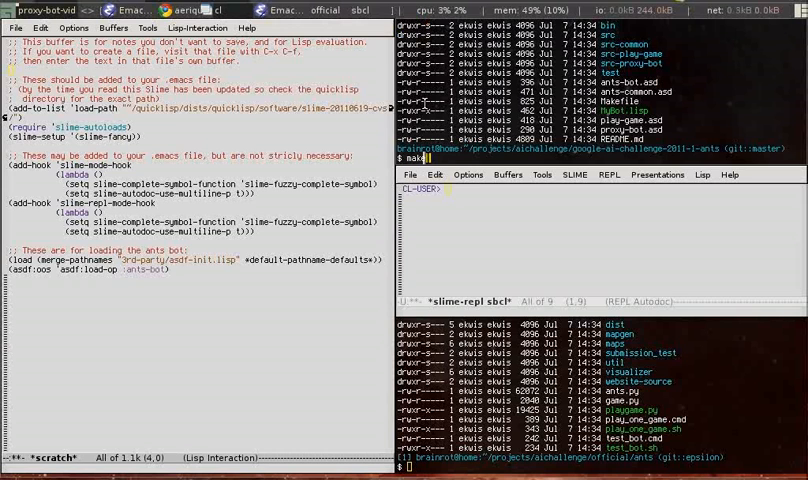
text(proxy-bot)
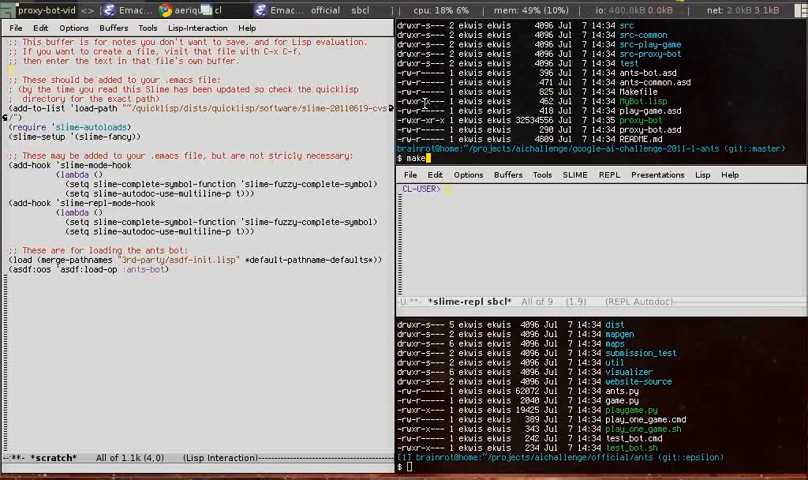
key(Return)
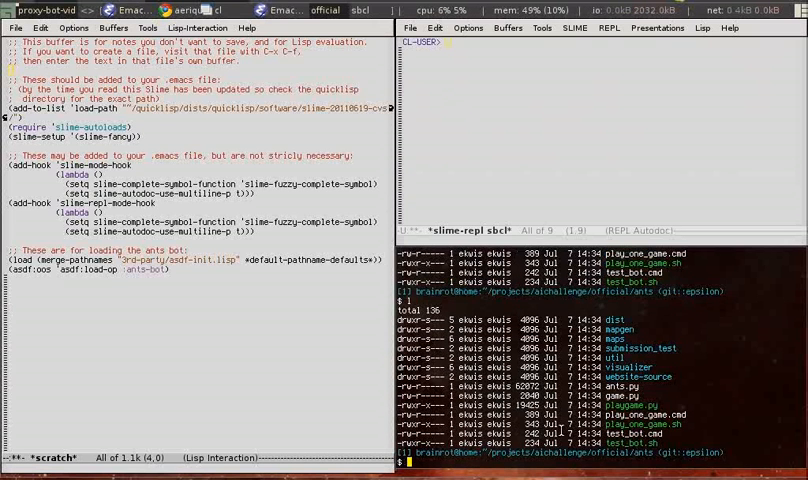
text(ln -s ../../google-ai-challenge-2011-1-ants/)
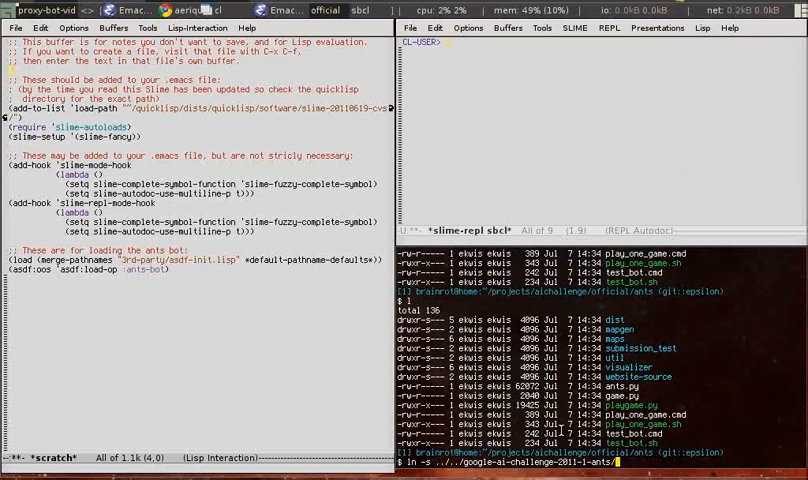
text(proxy-bot)
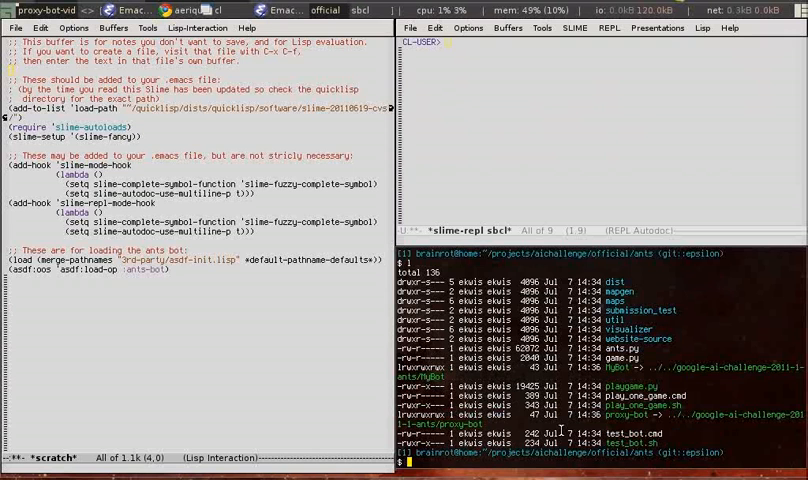
- Check python --version, then export PATH=~/usr/bin:$PATH so the local Python comes first
text(python --ve)
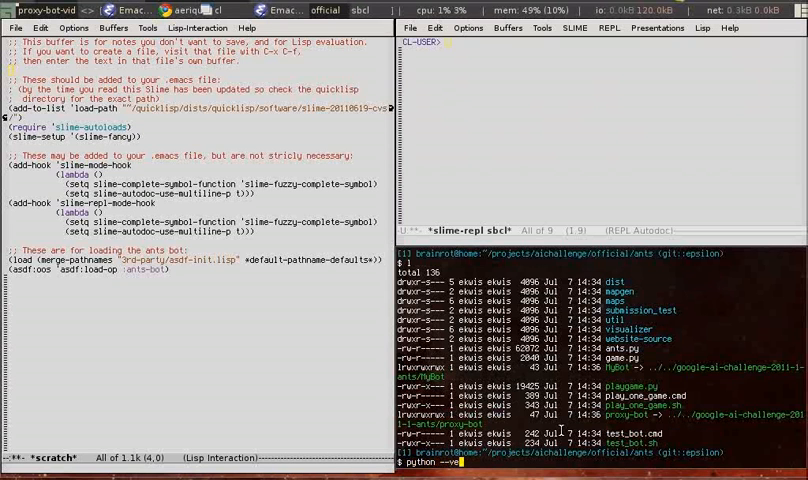
key(Return)
text(ln -s)
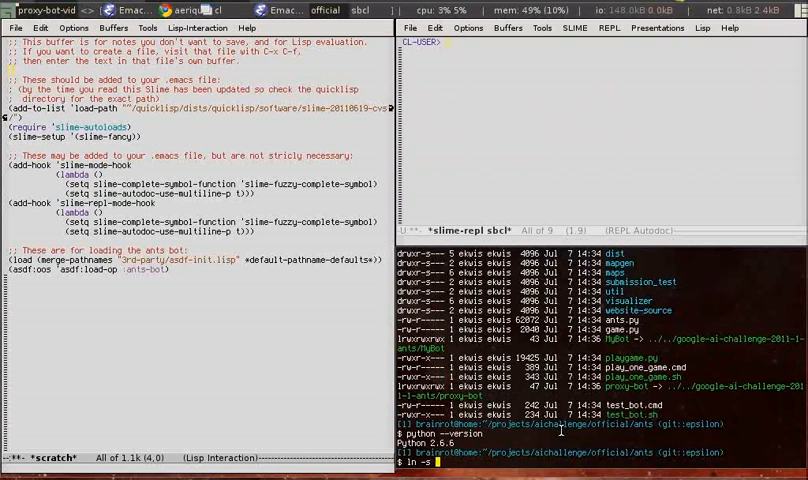
text(/usr/bin/python2.7 python)
text(./python --vers)
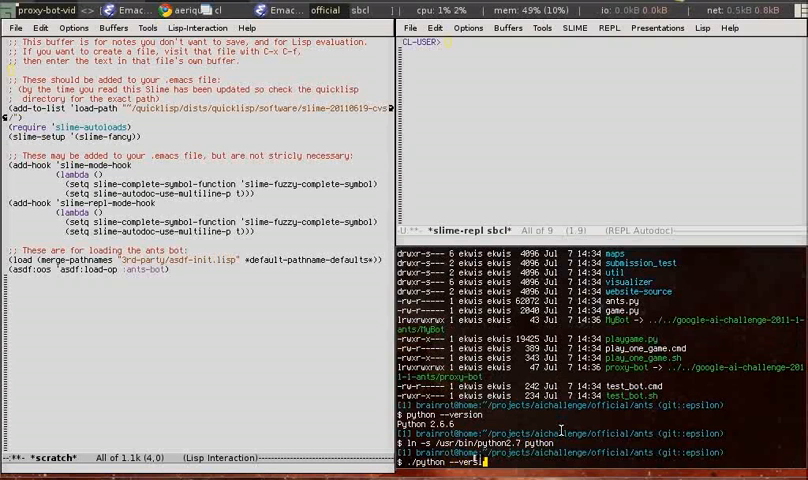
key(Return)
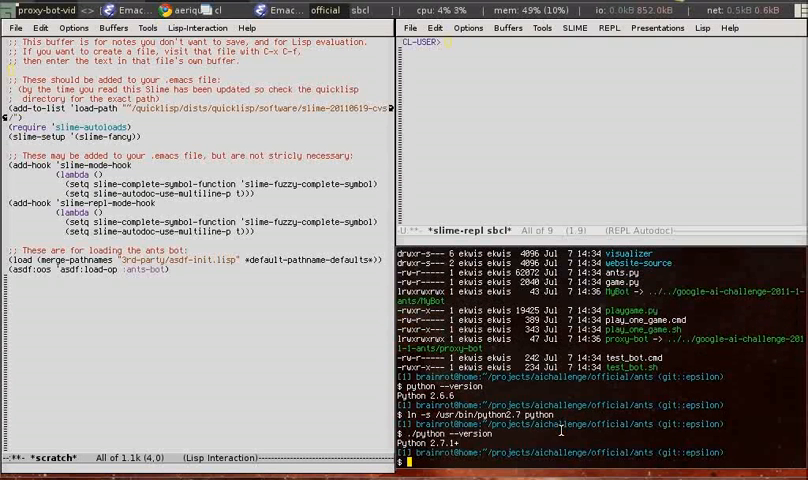
text(export)
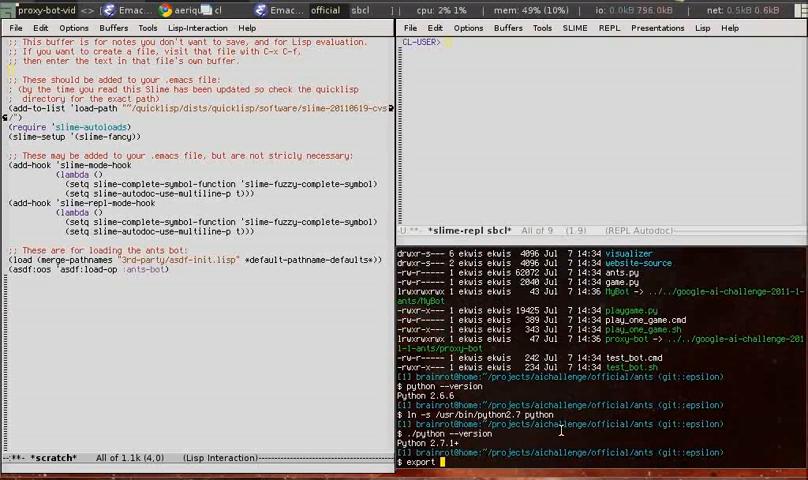
text(PATH=.:$PATH)
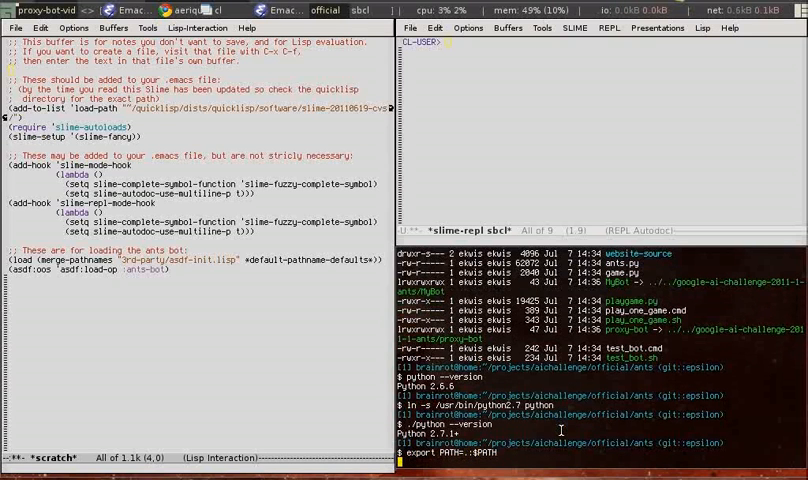
key(Return)
text(./playgame.py)
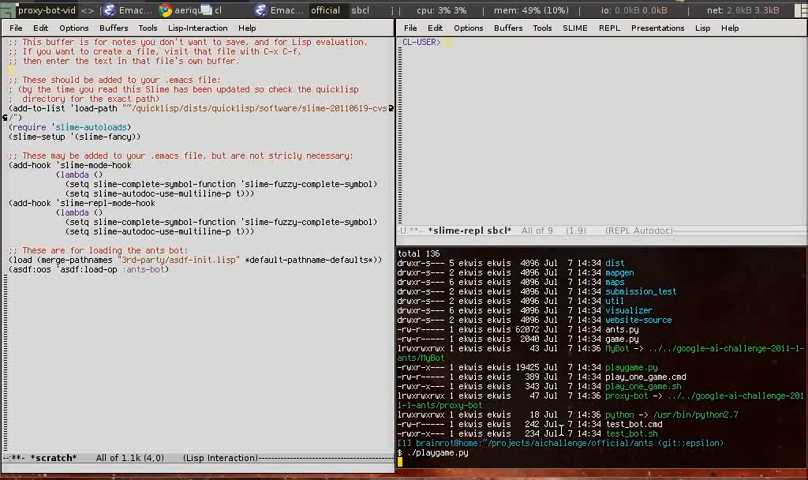
- Run ./playgame.py with the sample bots to final scores, then queue cat play_one_game.sh
key(Return)
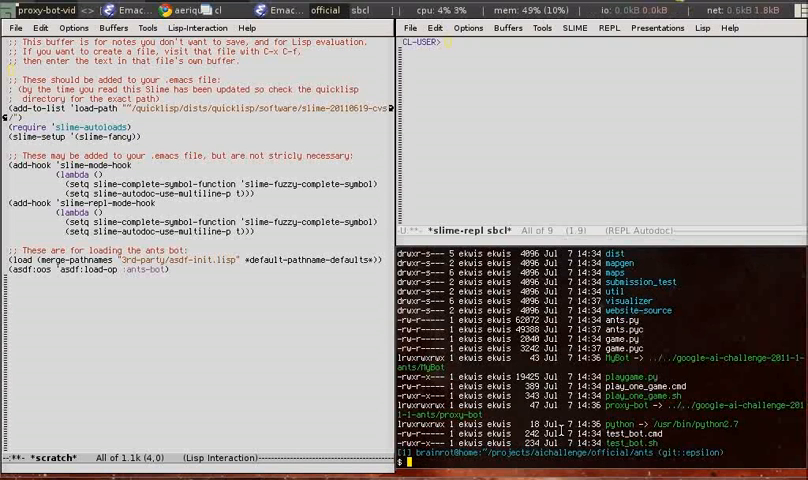
text(cat)
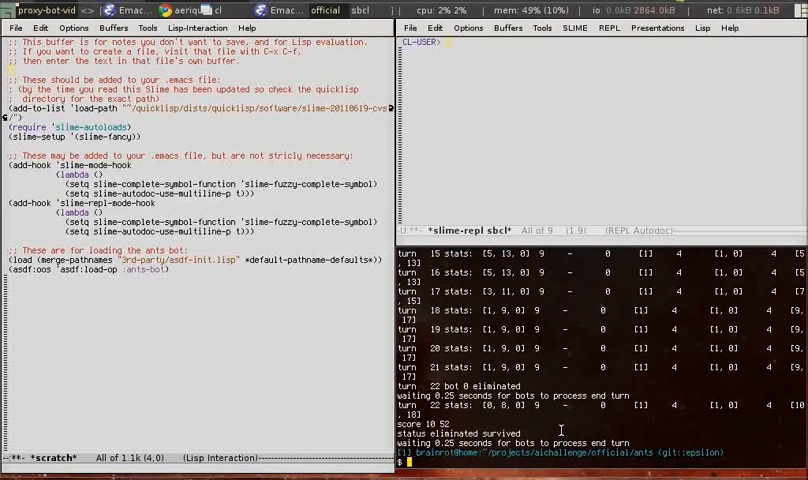
text(cat play_one_game.sh)
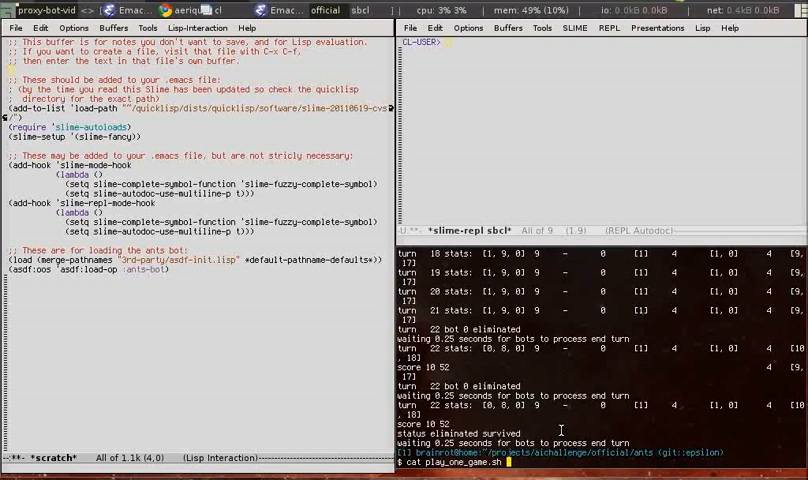
- Show play_one_game.sh, leading into the four-bot game whose replay opens in the browser
key(Return)
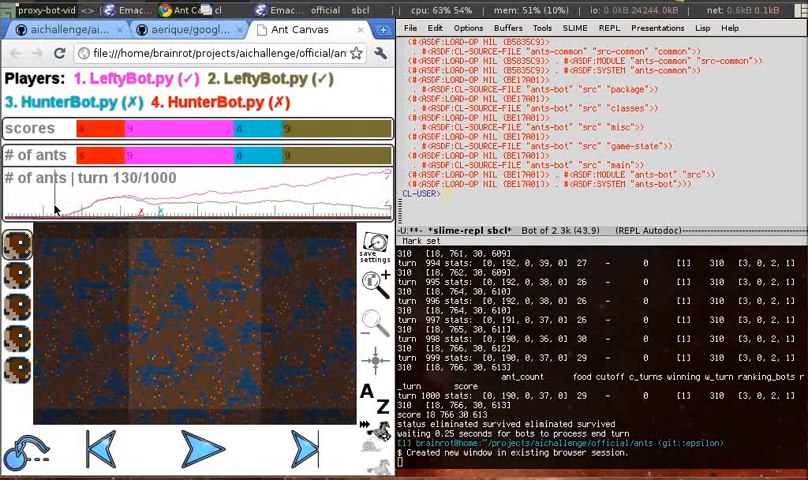
- Play the LeftyBot vs HunterBot replay past turn 400, toggling fog of war, then stop playback
click(200, 458)
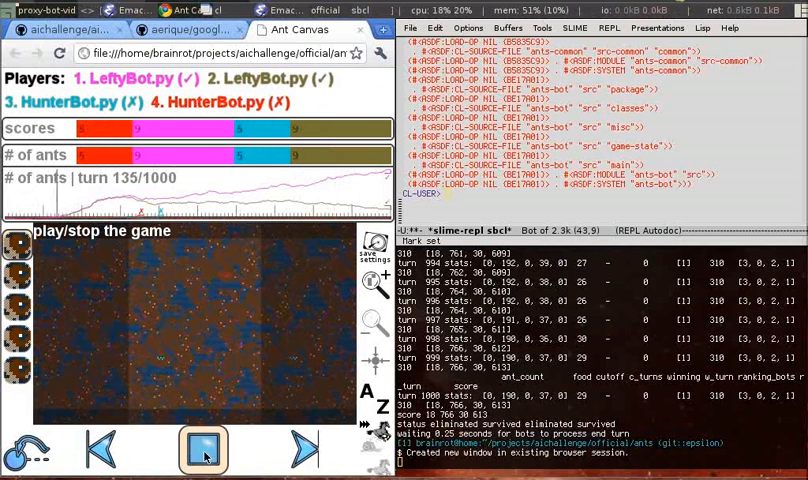
click(200, 456)
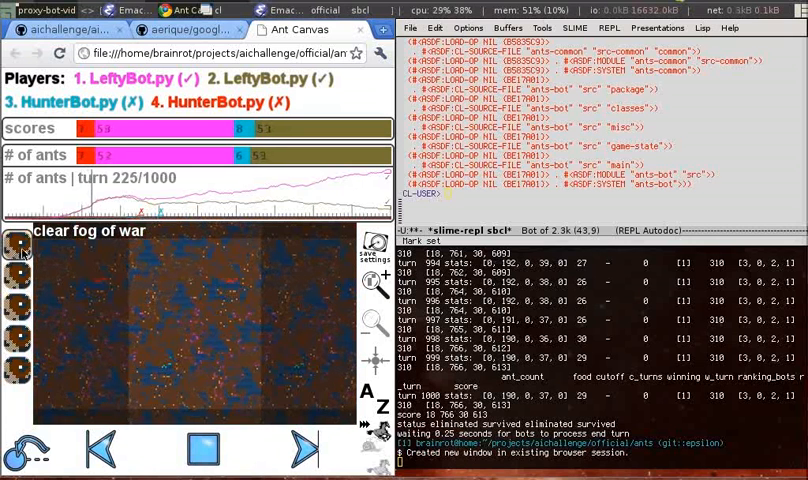
click(372, 432)
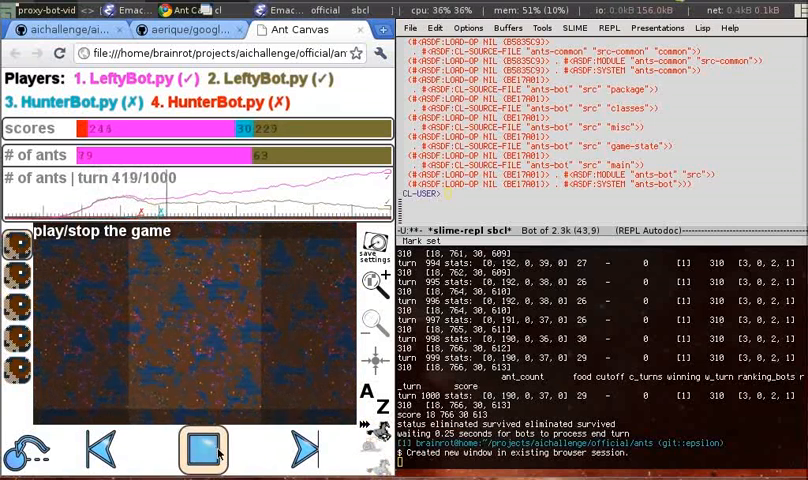
click(204, 446)
text(cat play_one_game.sh)
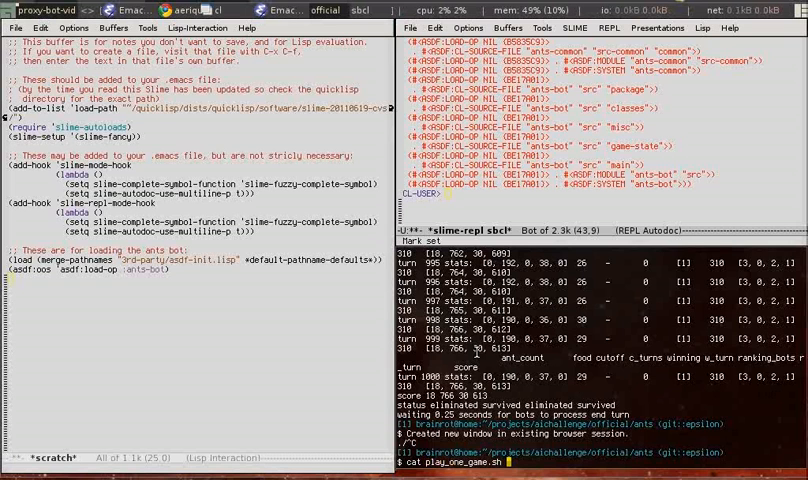
- Show play_one_game.sh before the proxy-bot vs HunterBots and LeftyBot game runs
text(visualizer/visualize_locally.py < game_logs/0.replay)
key(Return)
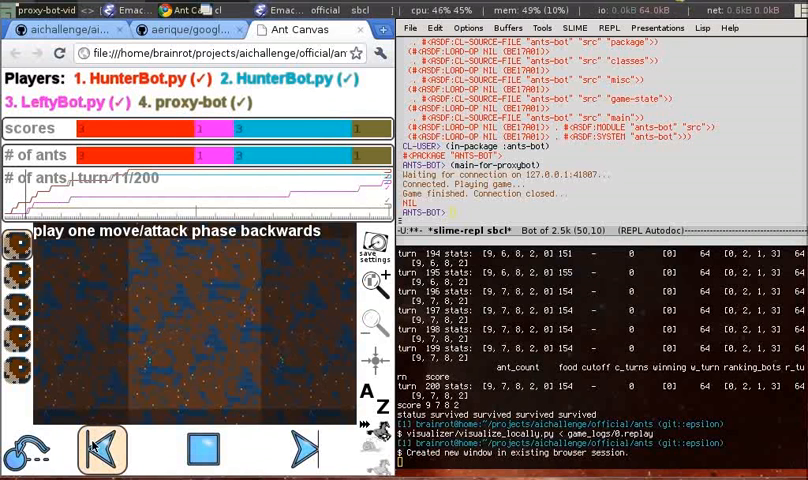
- Step the proxy-bot vs HunterBots and LeftyBot replay forward to turn 13 of 200
click(192, 440)
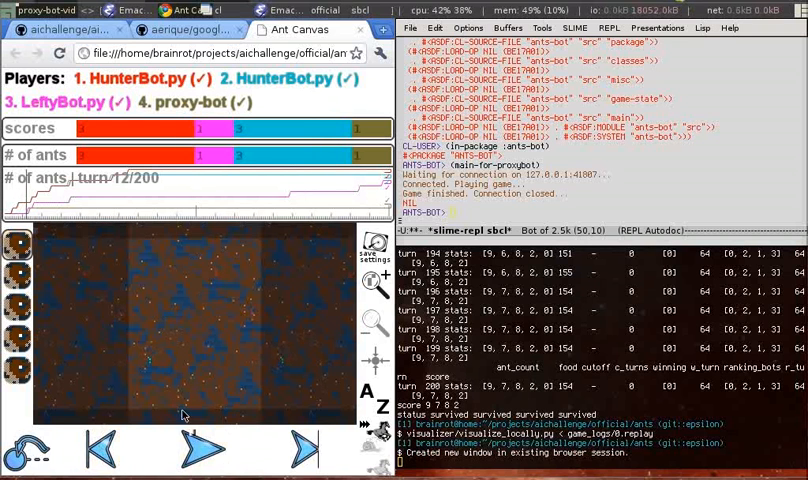
click(196, 440)
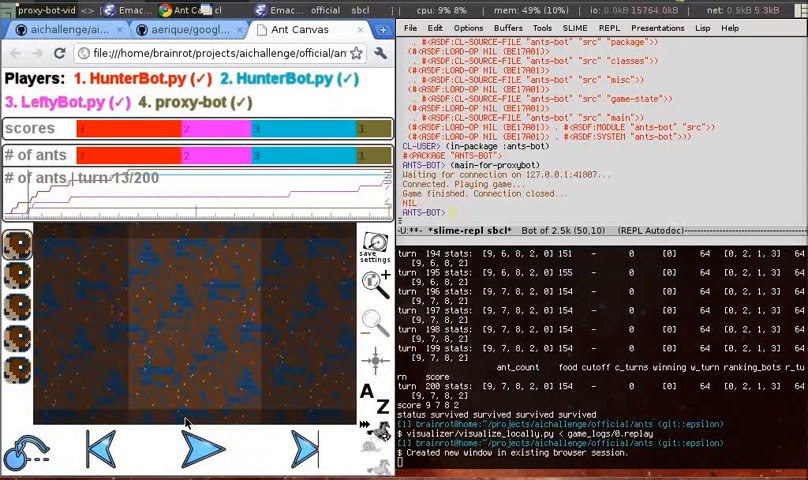